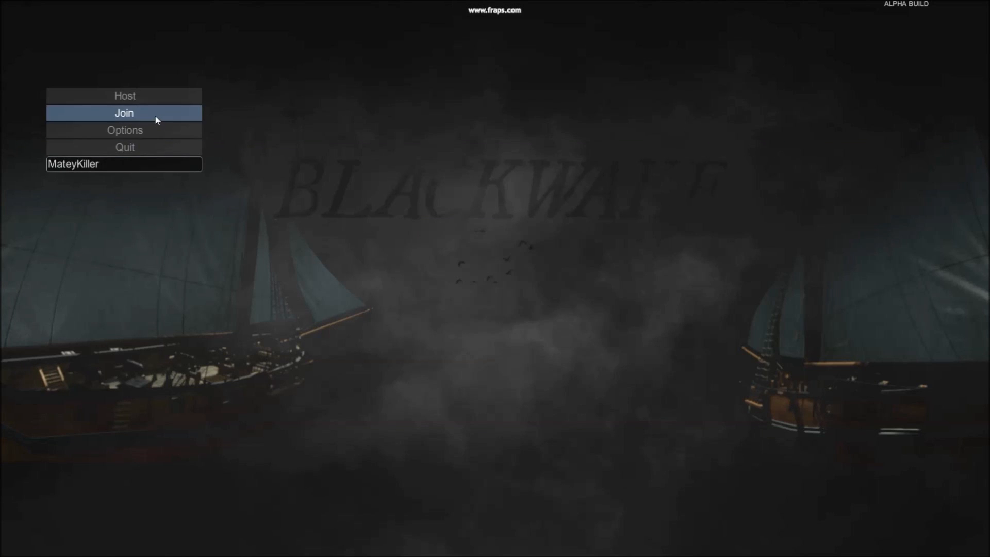
Join a game from the Blackwake main menu to reach the lobby
click(124, 112)
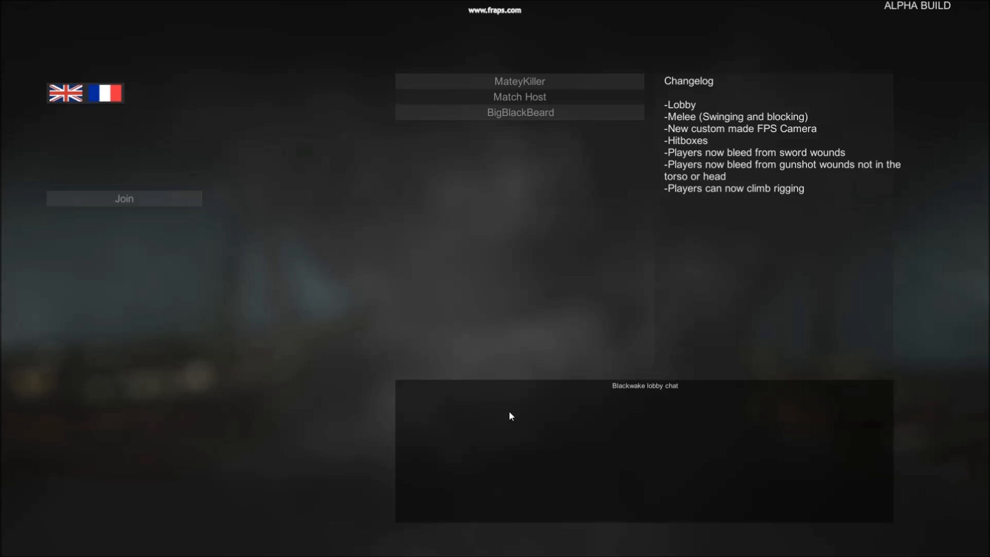
Post 'Go on british' in chat, join British Squad 1, and view the scene
text(Go on british)
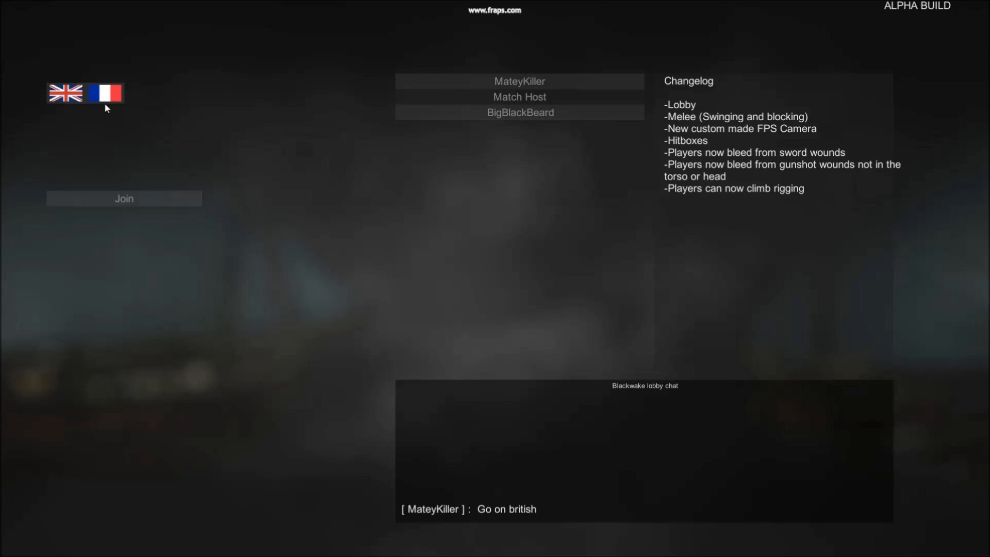
click(66, 94)
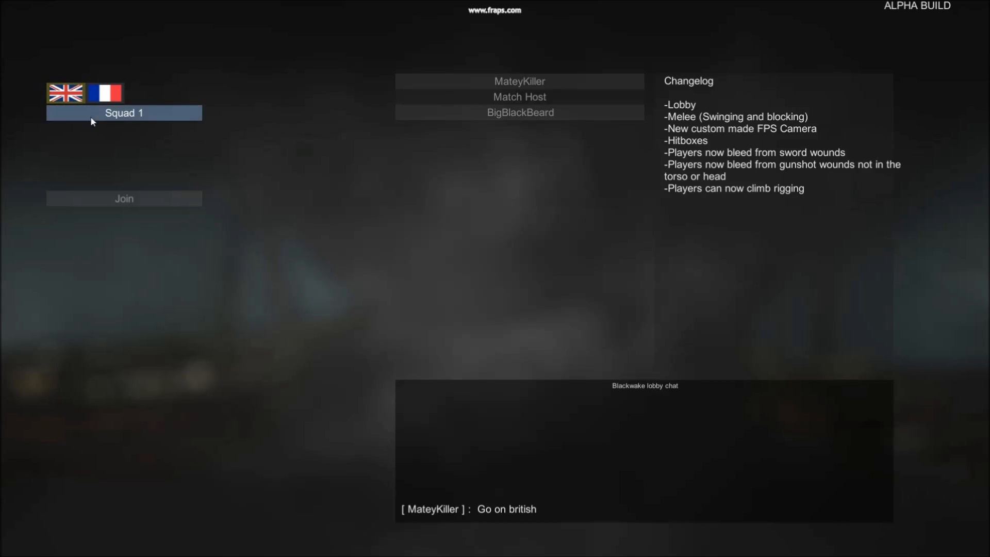
click(104, 93)
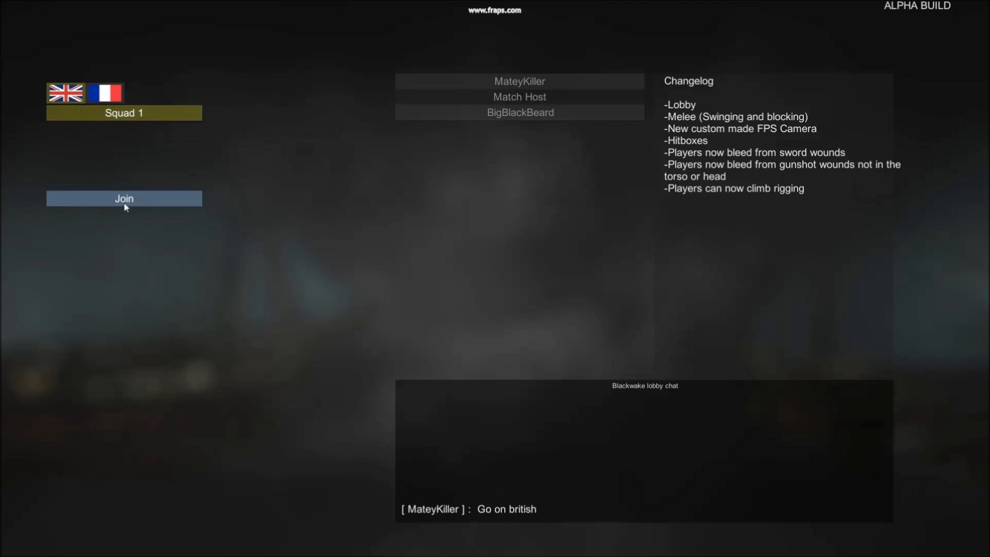
click(124, 198)
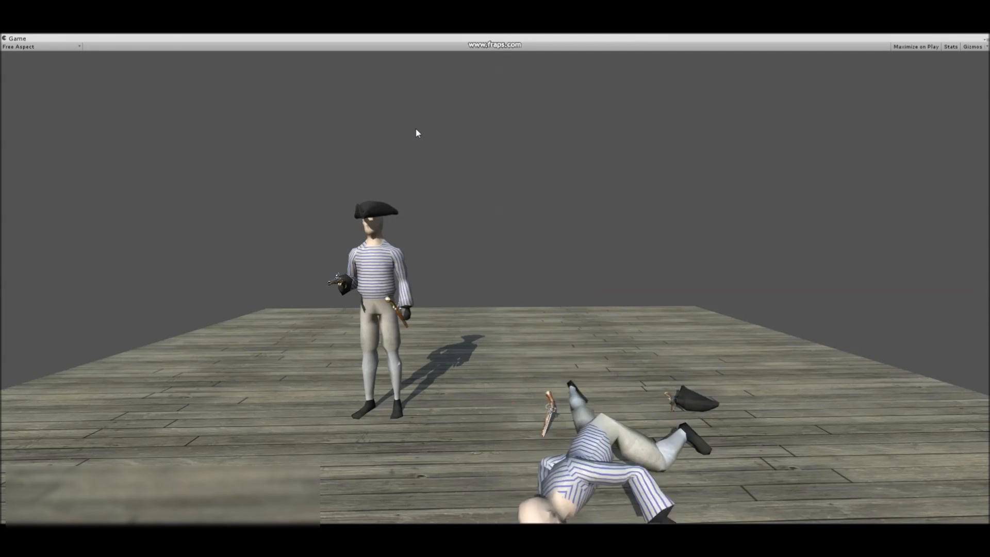
click(15, 39)
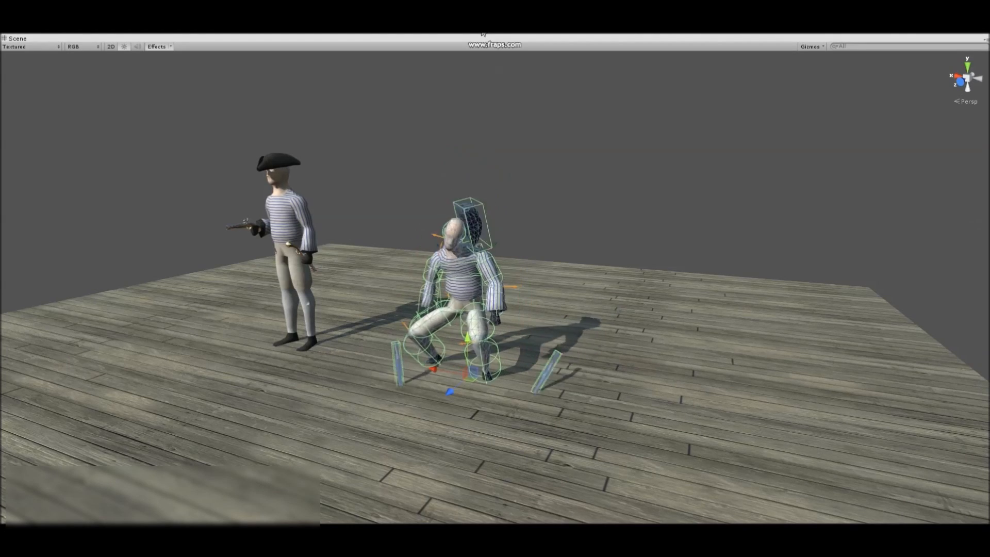